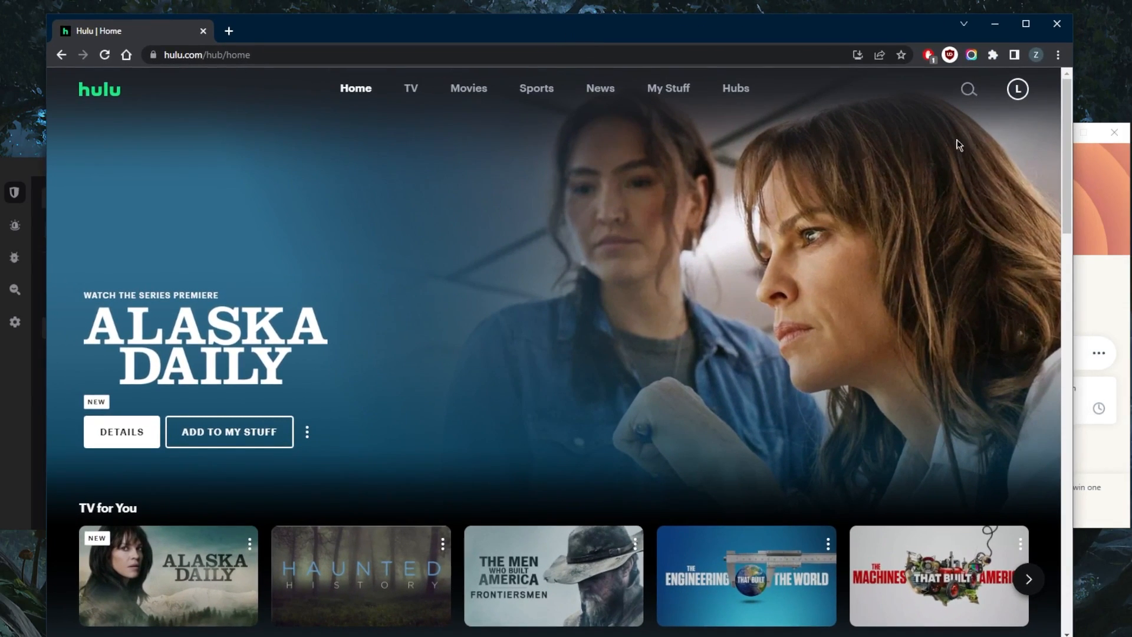
mouse_move(574, 217)
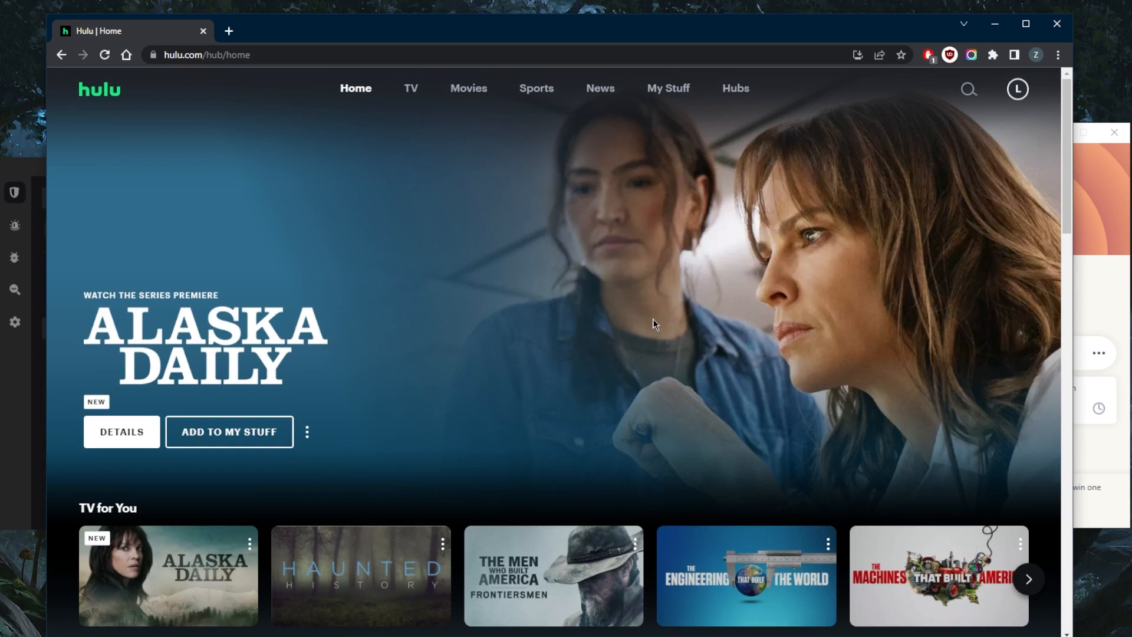
mouse_move(754, 375)
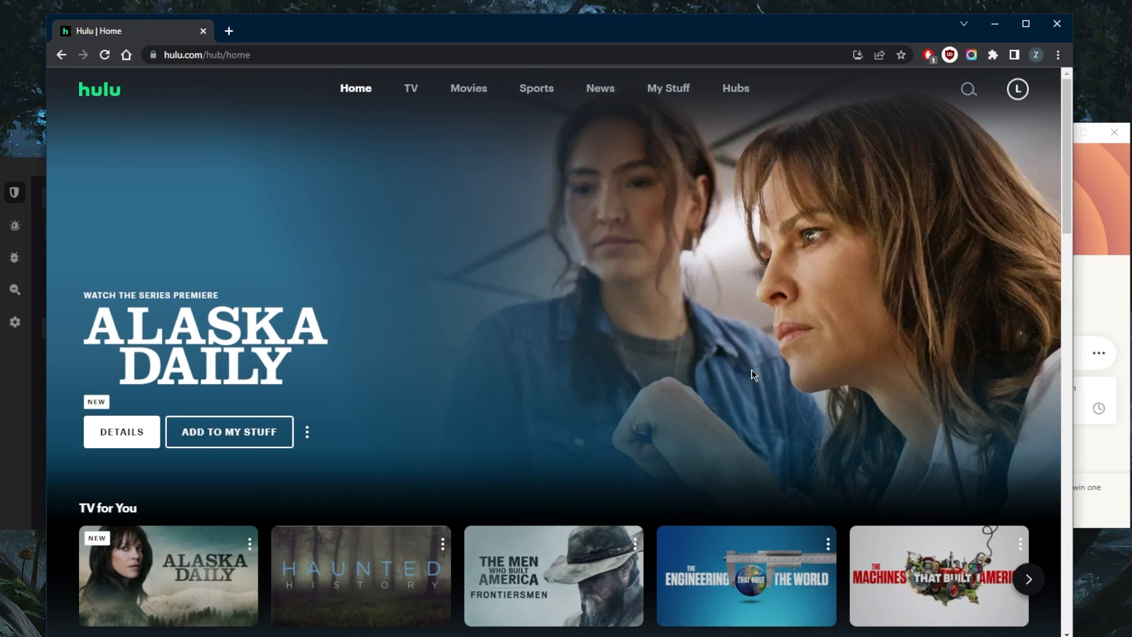
mouse_move(684, 321)
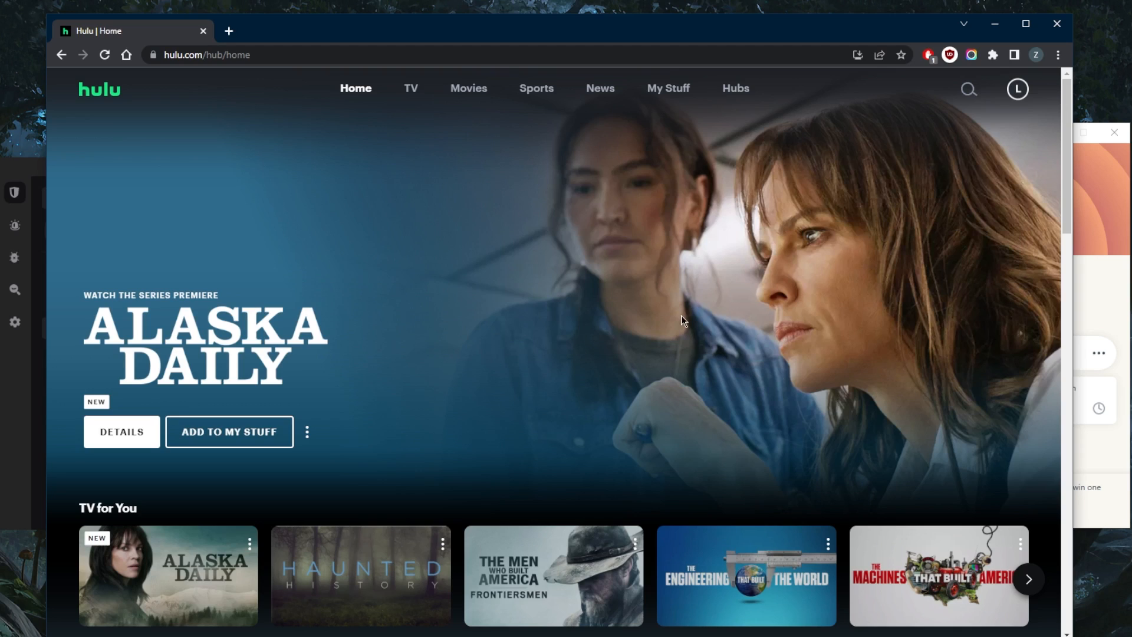
mouse_move(450, 217)
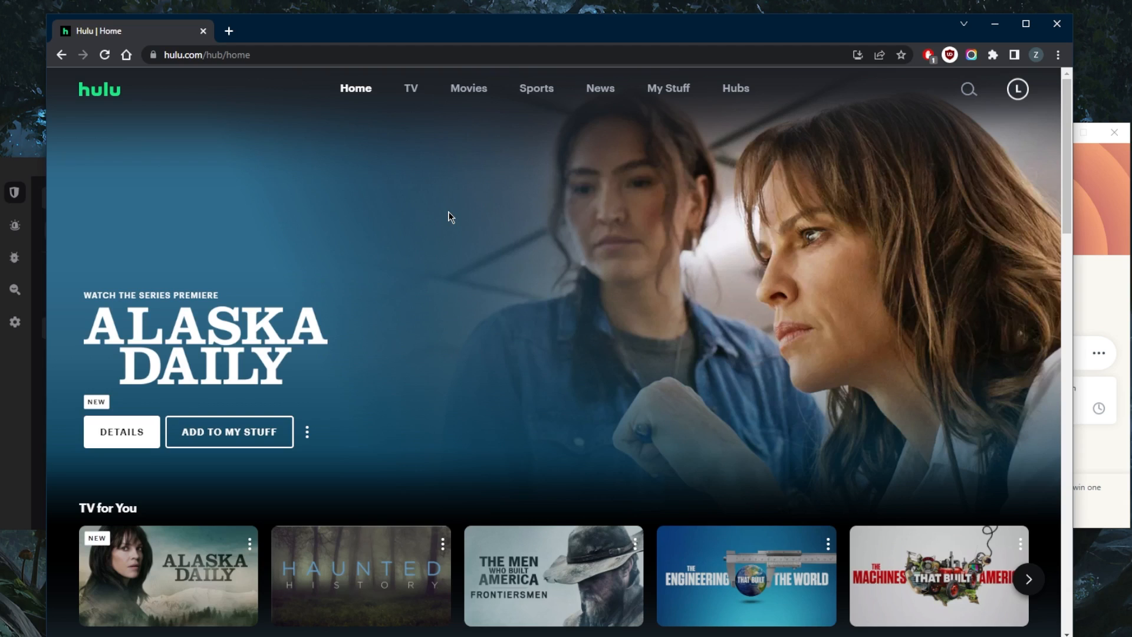
mouse_move(476, 217)
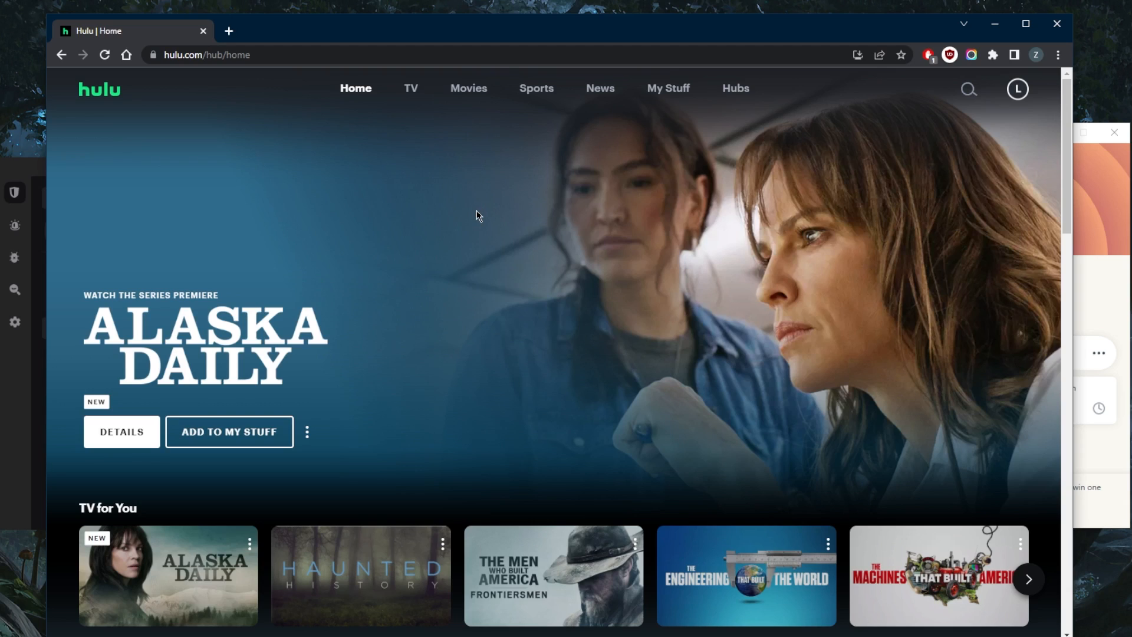
mouse_move(566, 371)
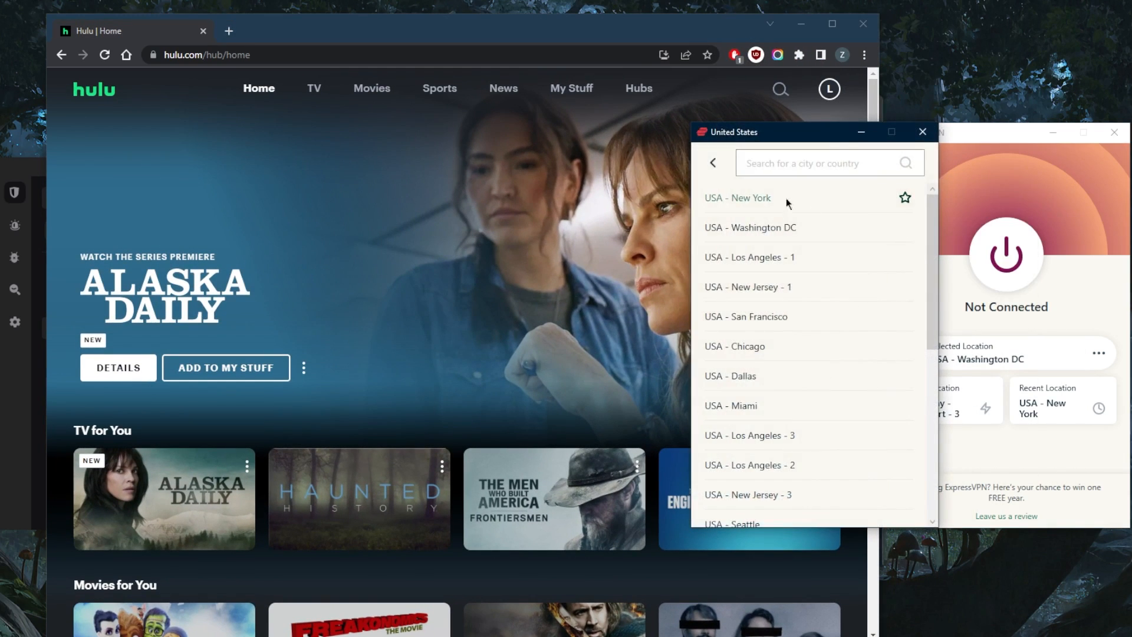
- Connect ExpressVPN to the USA - Washington DC server from the United States location list
left_click(712, 163)
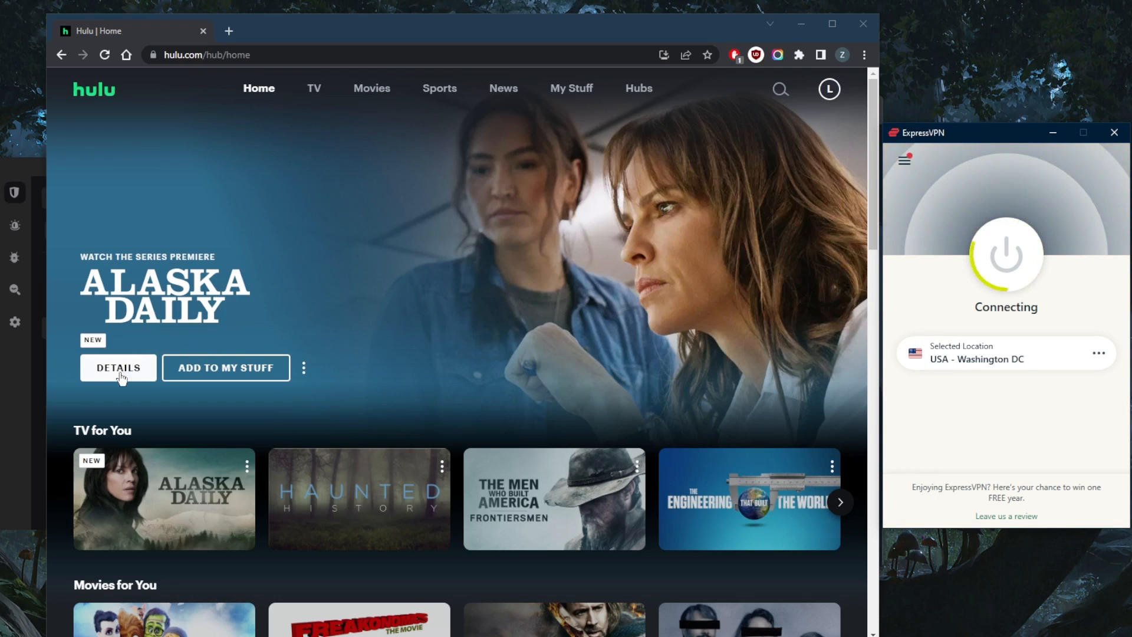
scroll("down", 3)
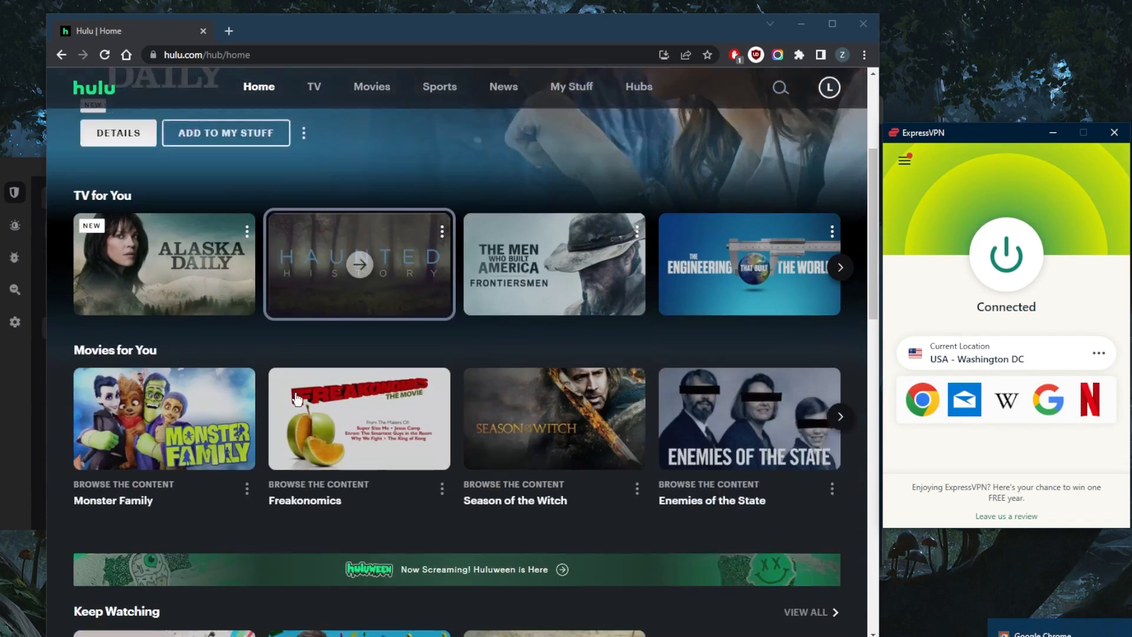
- Reload Hulu's home page in Chrome so it shows US content with Play buttons and a Live Now row
left_click(105, 54)
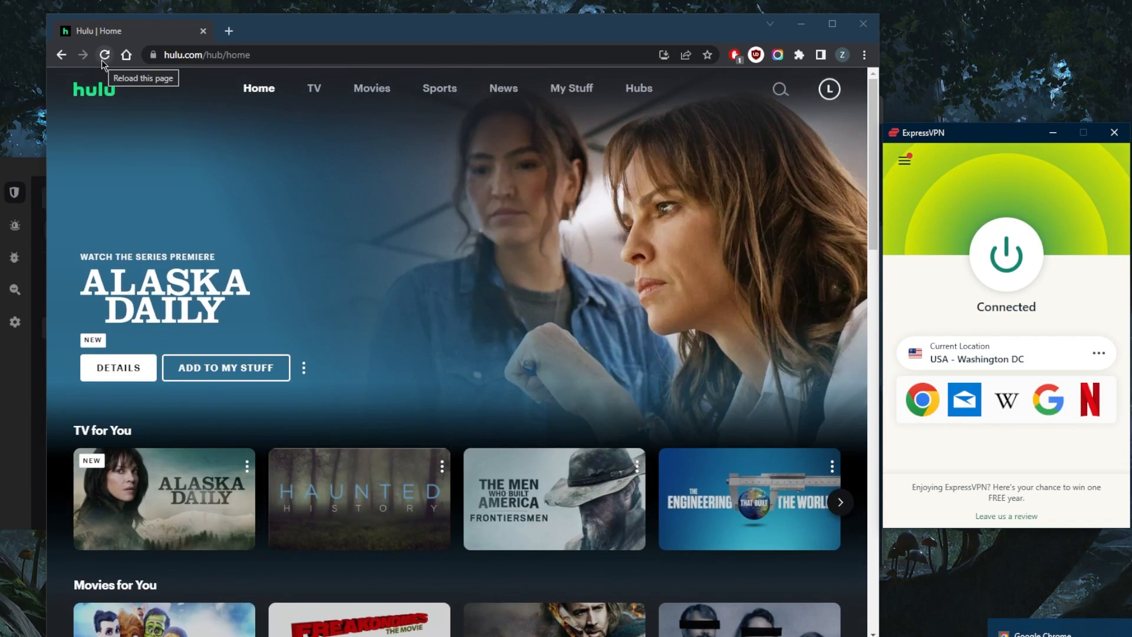
left_click(104, 55)
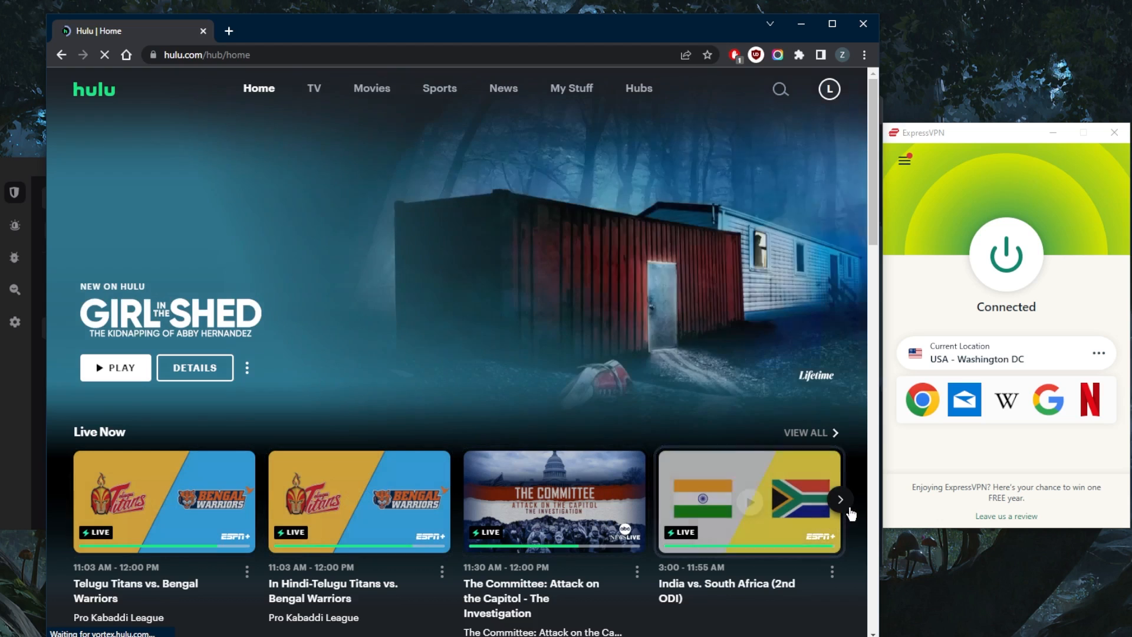
left_click(839, 499)
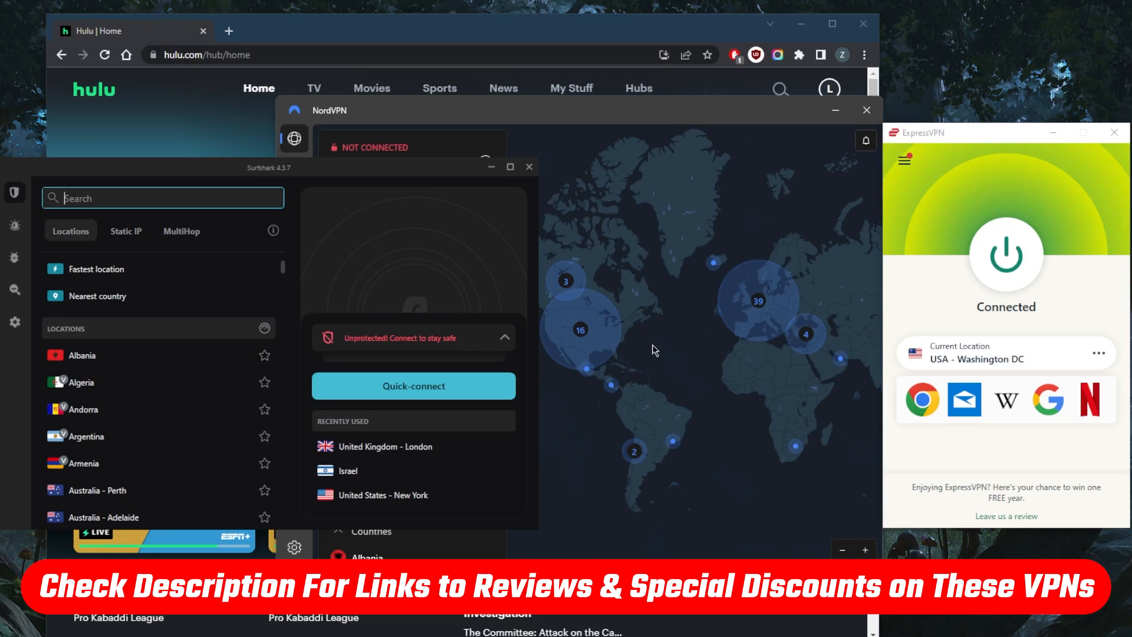
mouse_move(723, 268)
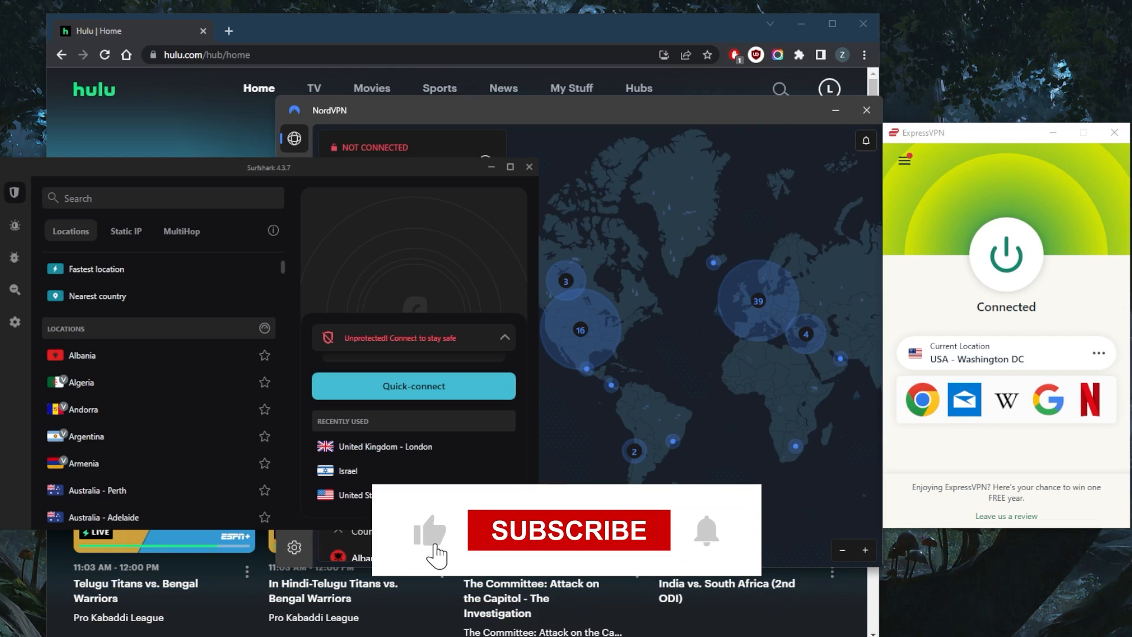
- Bring the NordVPN and Surfshark windows up over Hulu beside the connected ExpressVPN
left_click(568, 530)
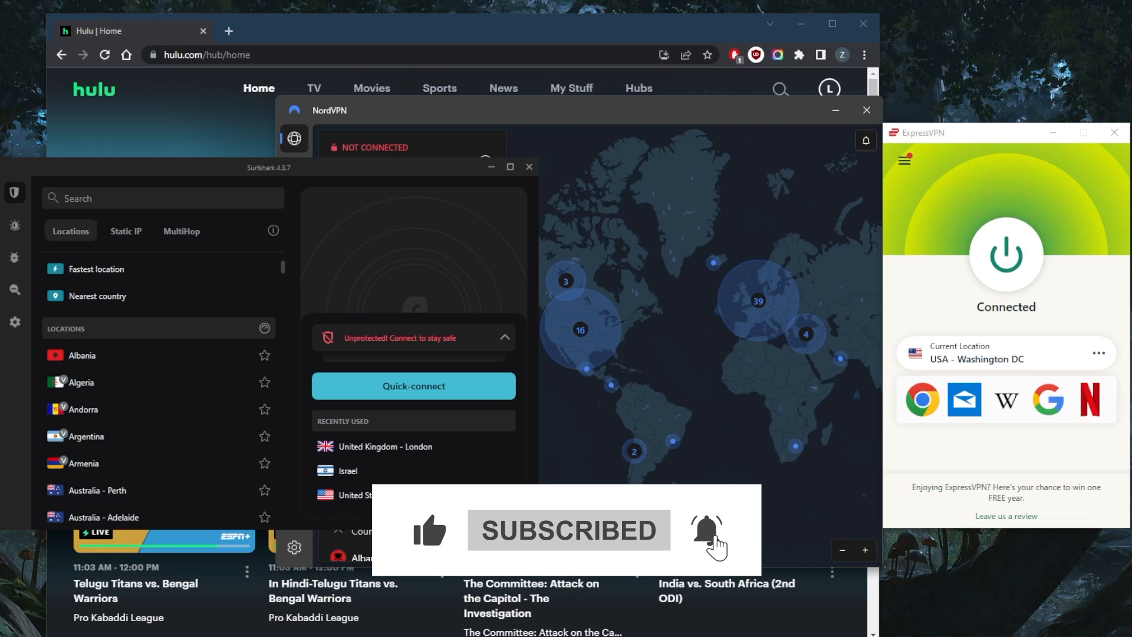